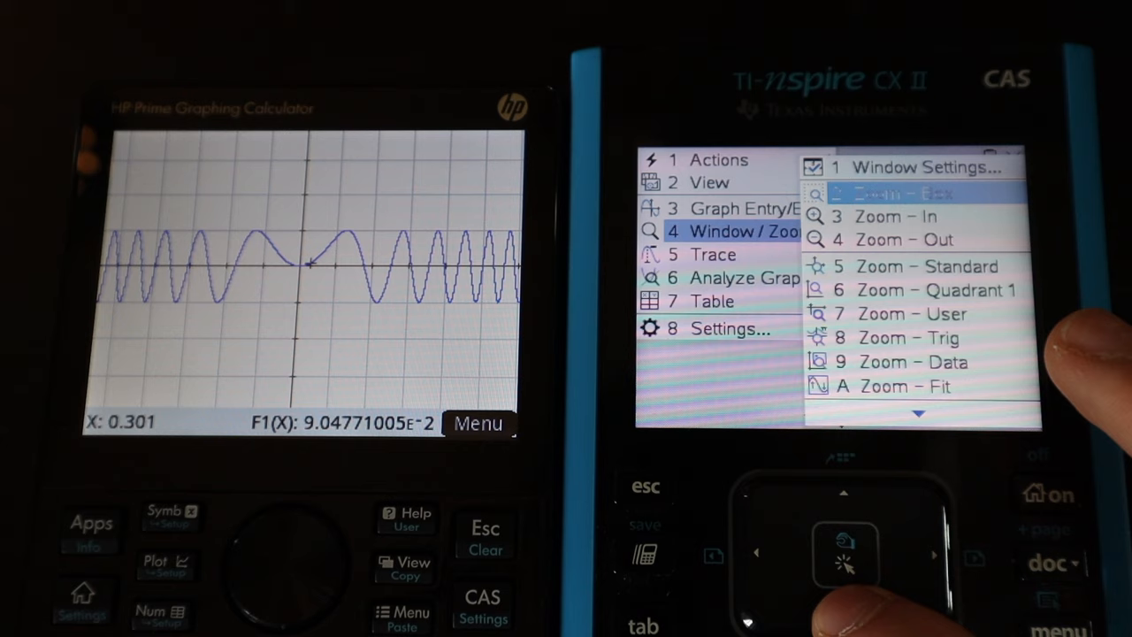
- Show the TI-Nspire's Window/Zoom options for the graph
click(897, 193)
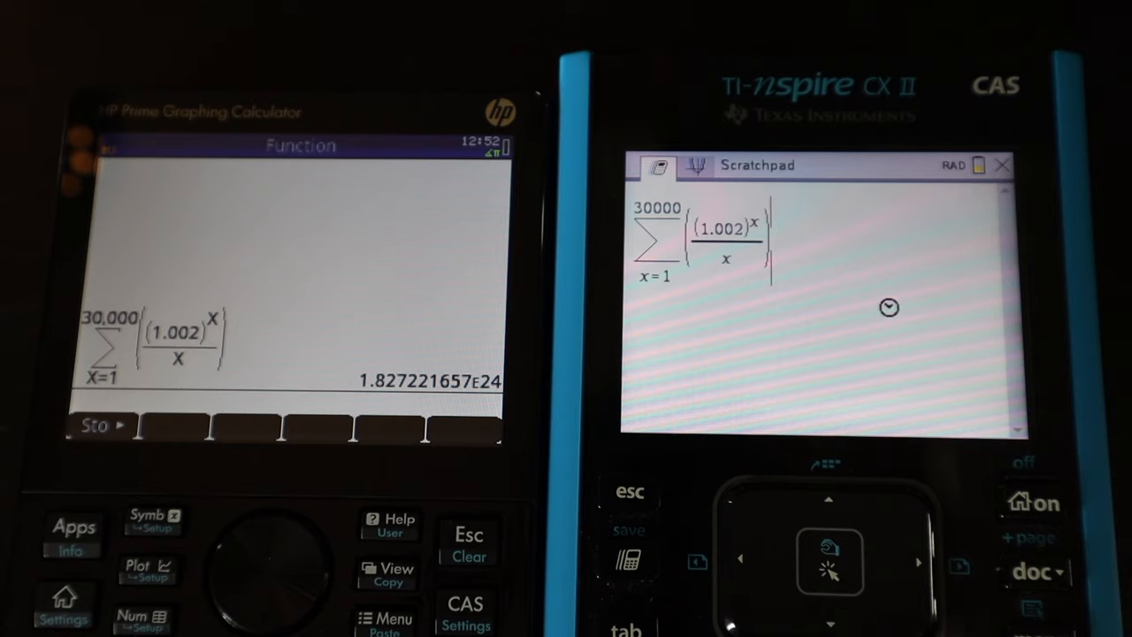
- Evaluate the sum of (1.002)^x/x for x=1 to 30000, giving 1.827221657E24 on HP Prime
key(enter)
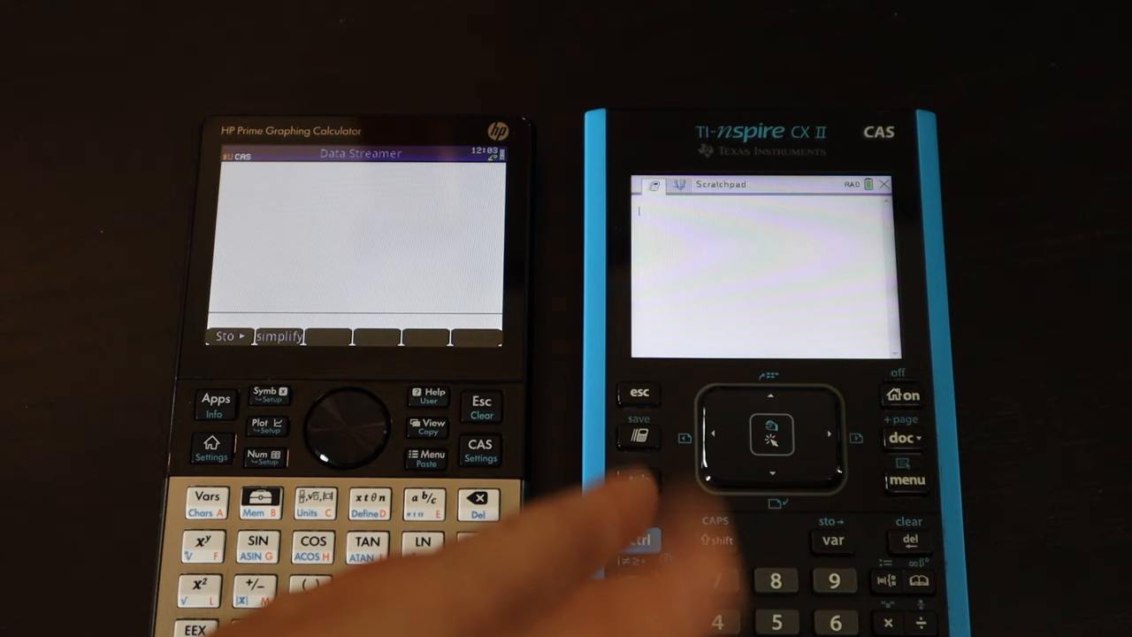
- Empty the HP Prime entry line, leaving the TI-Nspire Scratchpad blank
click(905, 394)
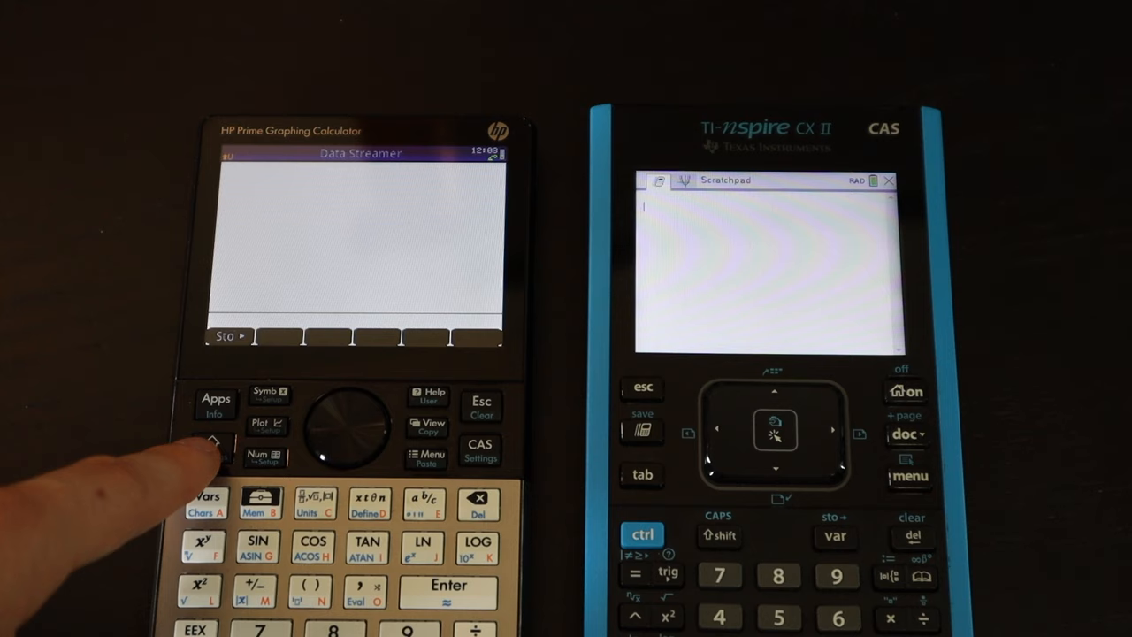
click(210, 445)
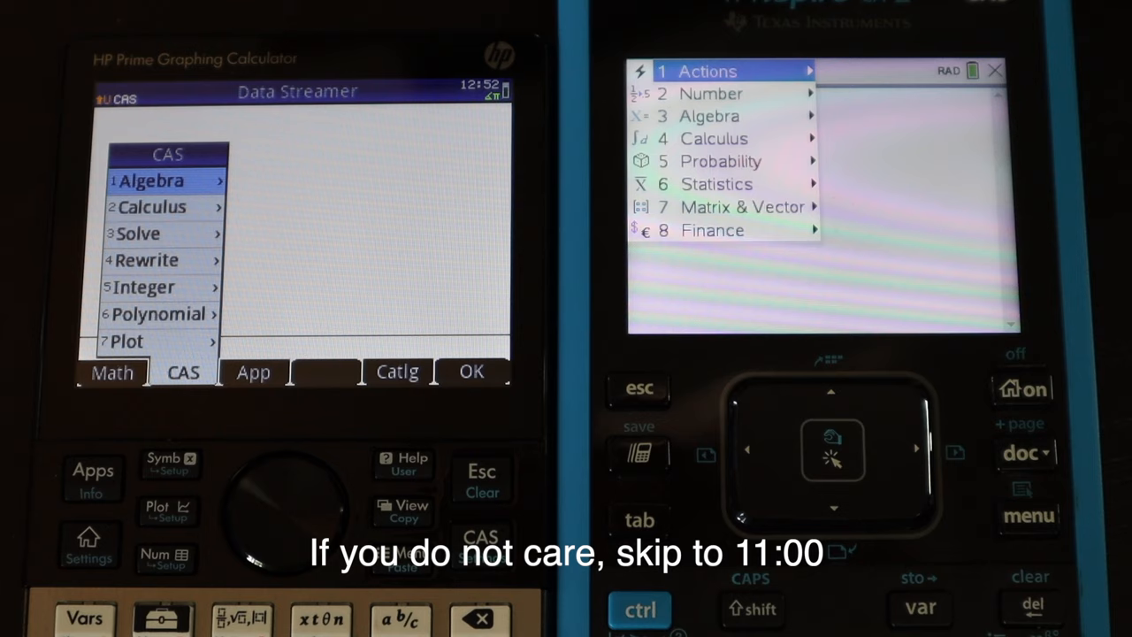
- Display the CAS command menus listing Algebra, Calculus and other categories
click(159, 181)
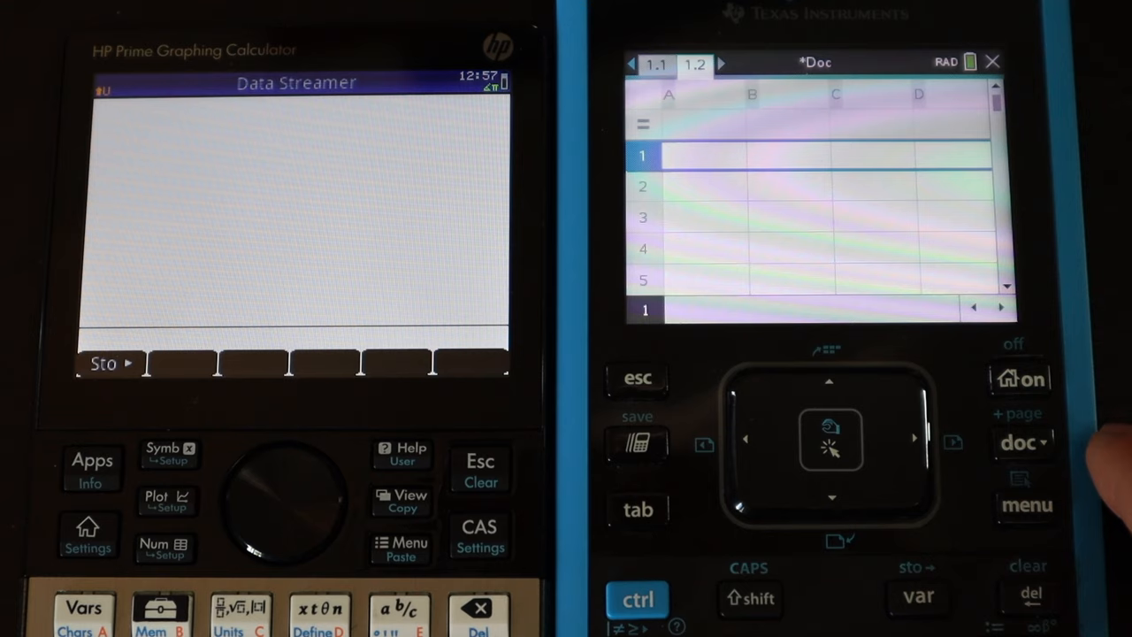
- Return the TI-Nspire to a blank Scratchpad and launch the HP Prime Triangle Solver app
click(1021, 379)
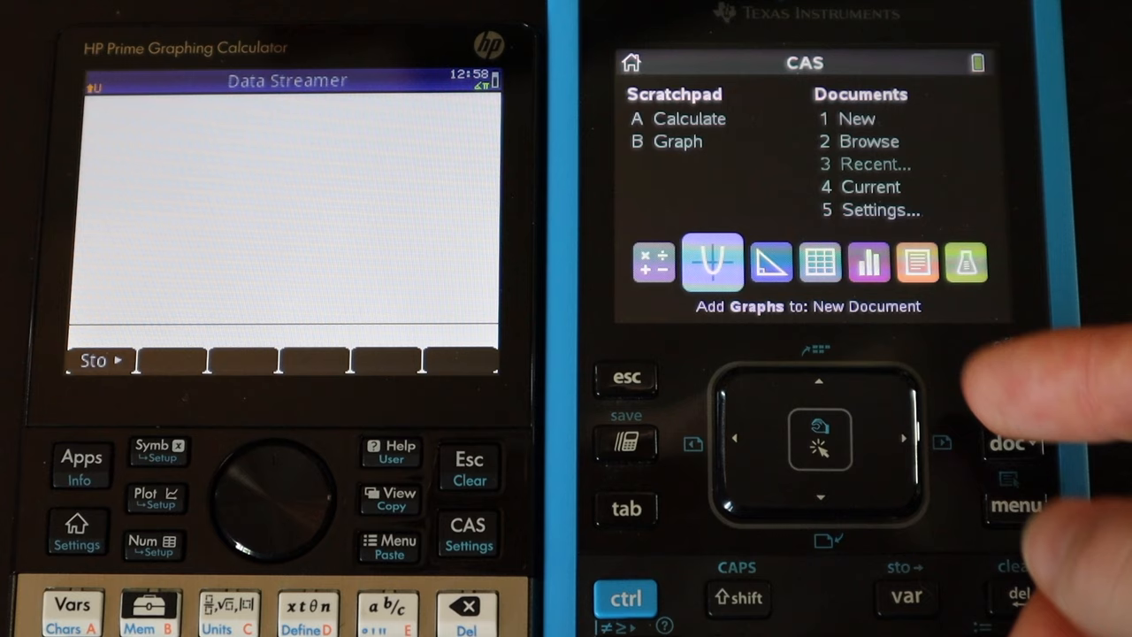
click(819, 439)
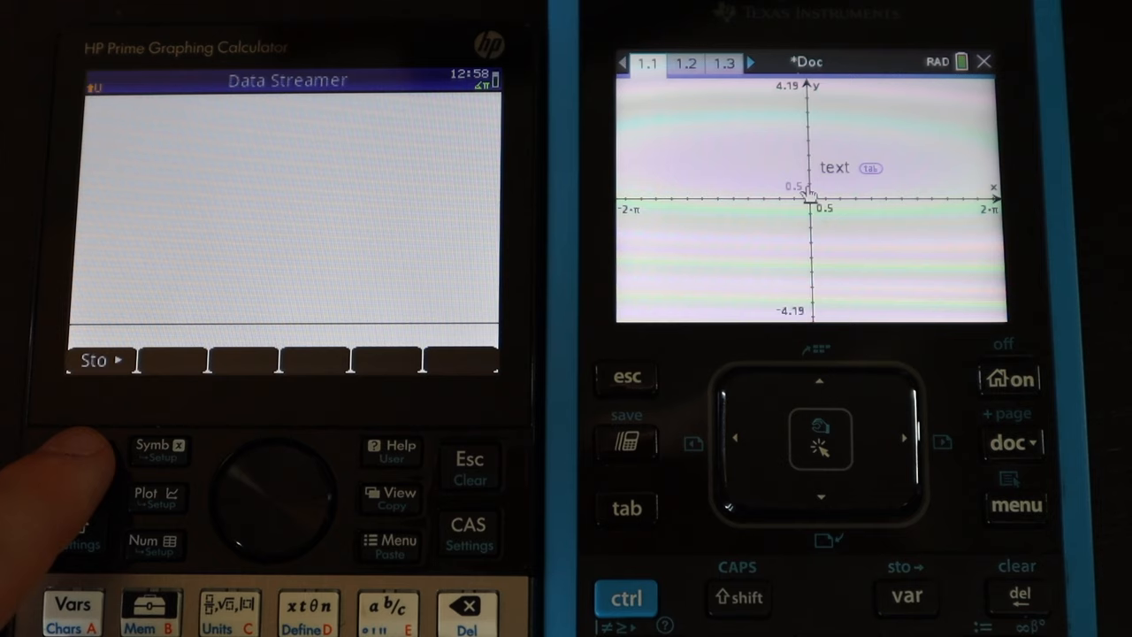
click(80, 455)
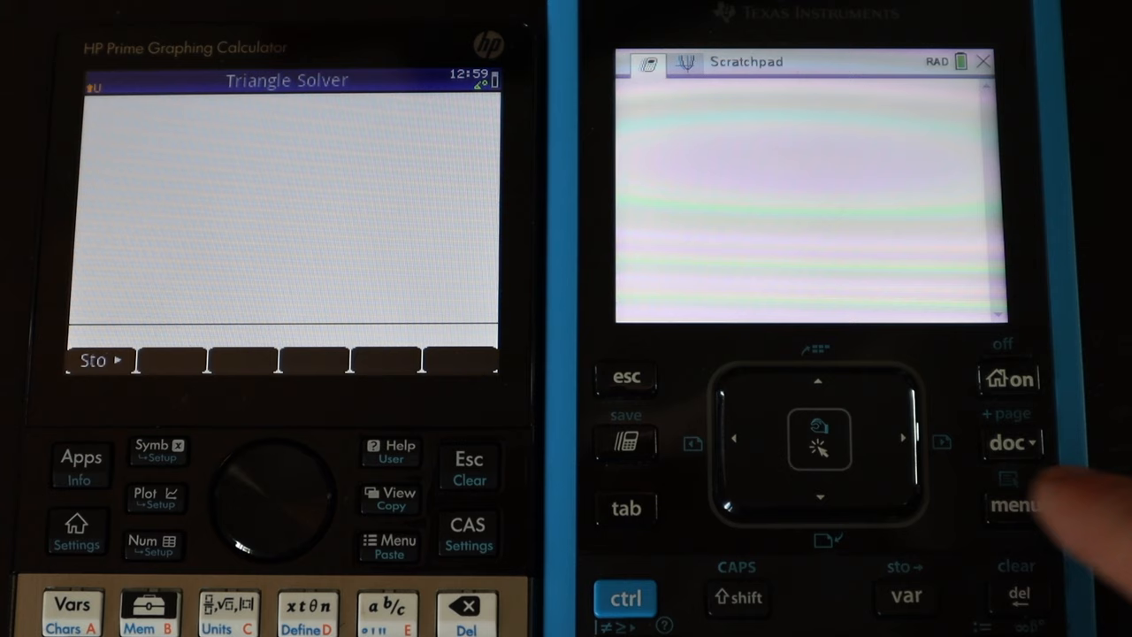
- Open the TI-Nspire home screen with Scratchpad Calculate/Graph and Documents choices
click(1007, 378)
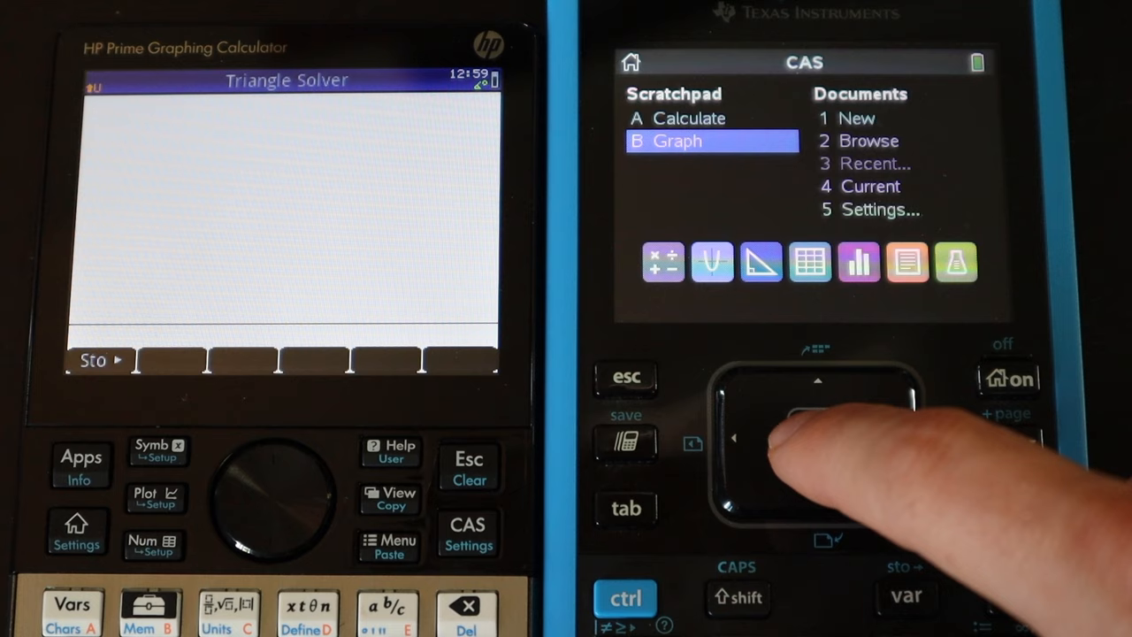
click(818, 440)
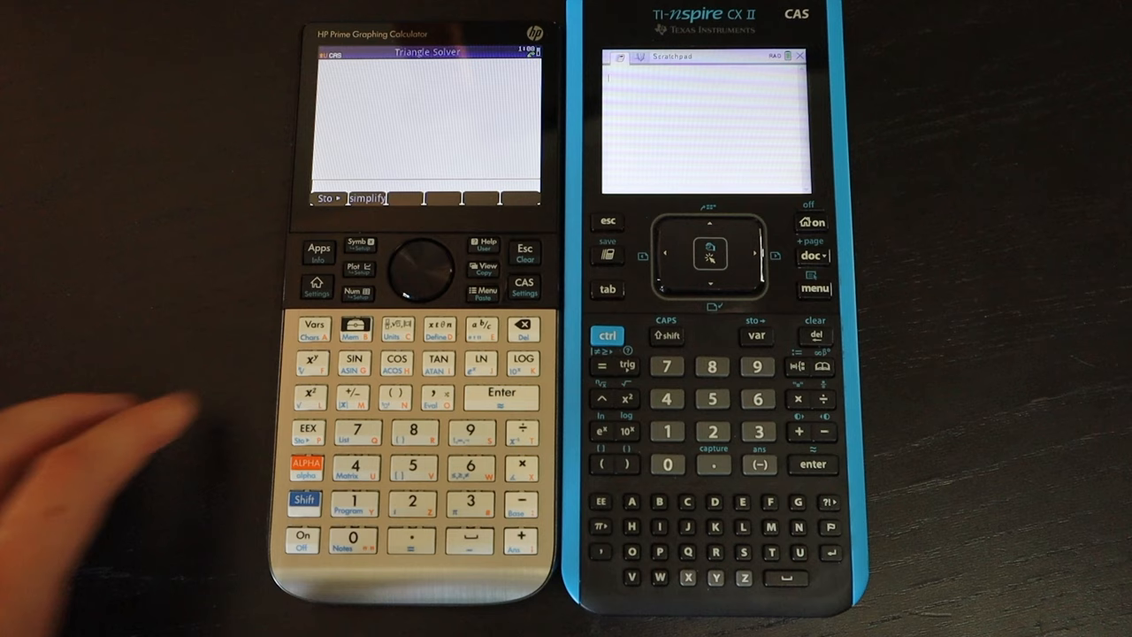
- Begin a sin() entry on the HP Prime and show the TI-Nspire trig palette
click(354, 358)
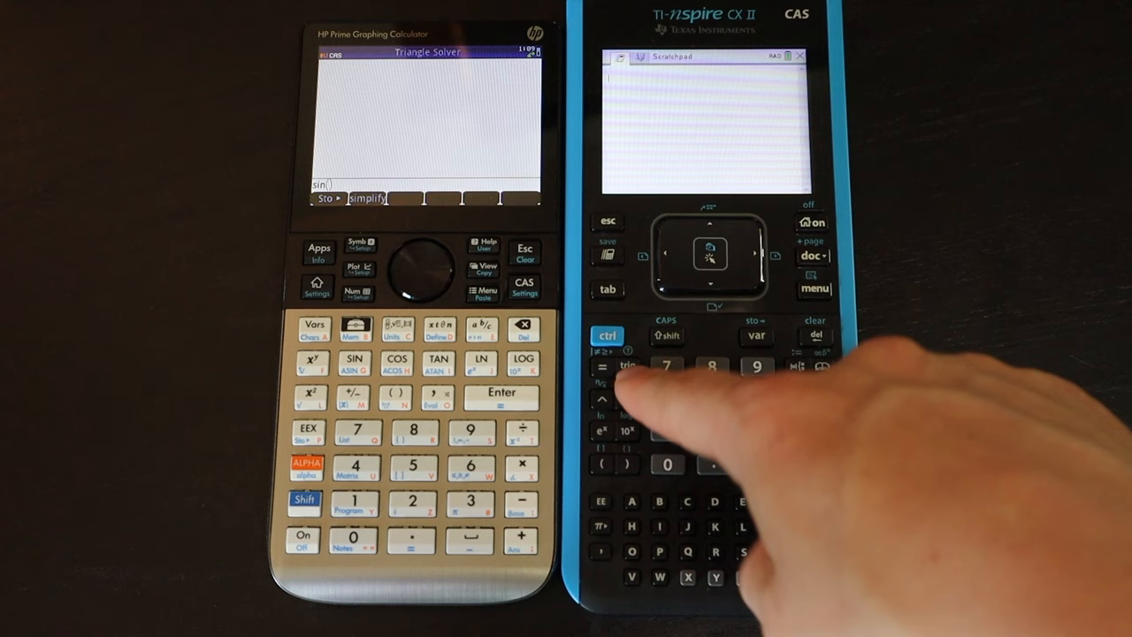
click(626, 366)
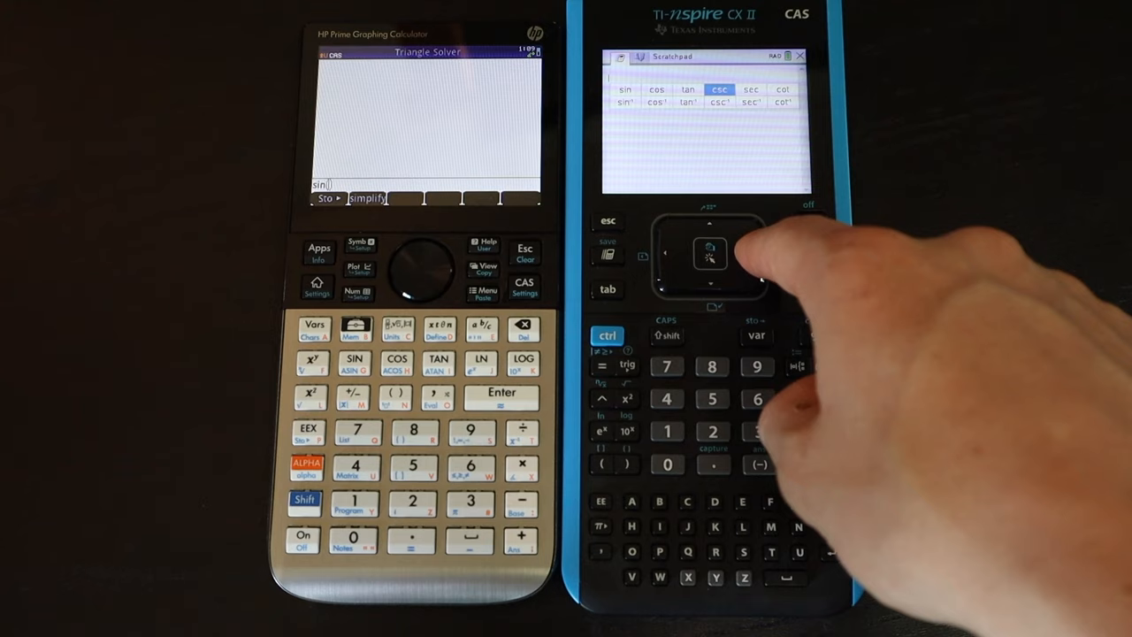